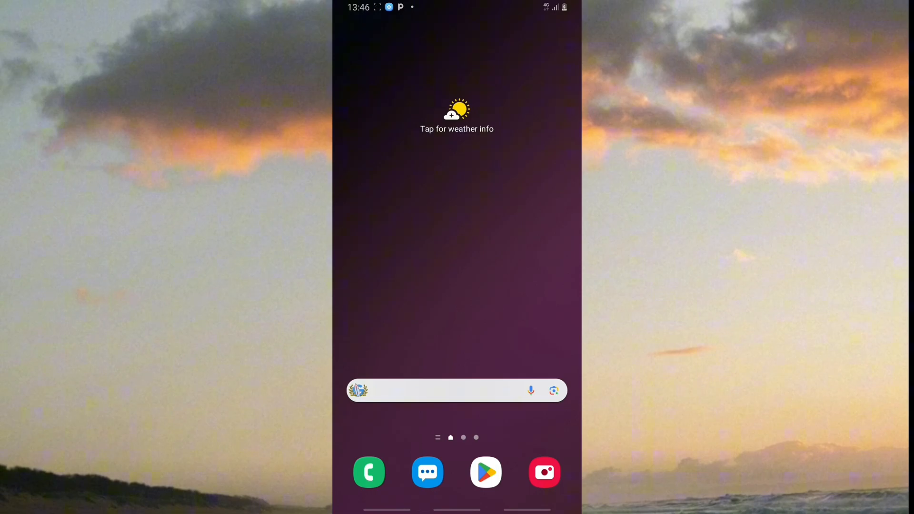
# Step: Launch the Google Play Store from the home screen dock
pyautogui.click(485, 472)
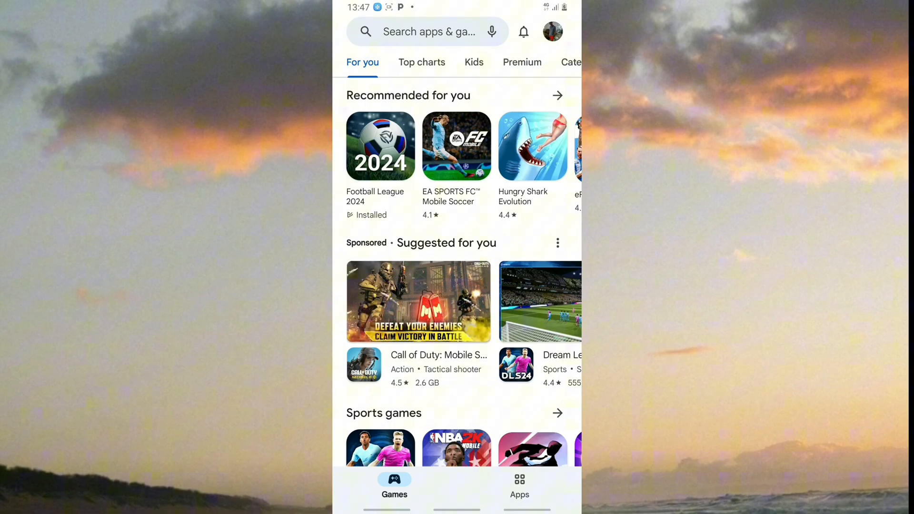
# Step: Search the store for 'za', reach ZArchiver's page showing it installed, then leave via Home
pyautogui.click(425, 32)
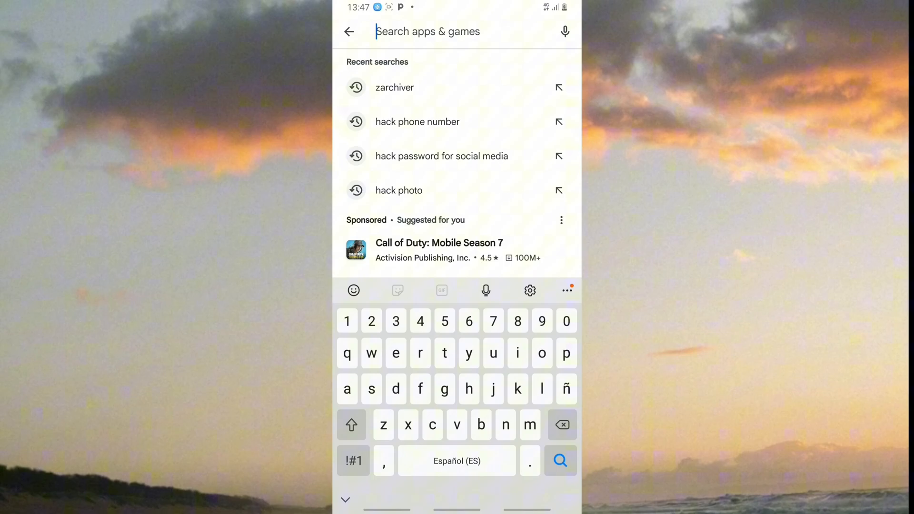
pyautogui.write('za')
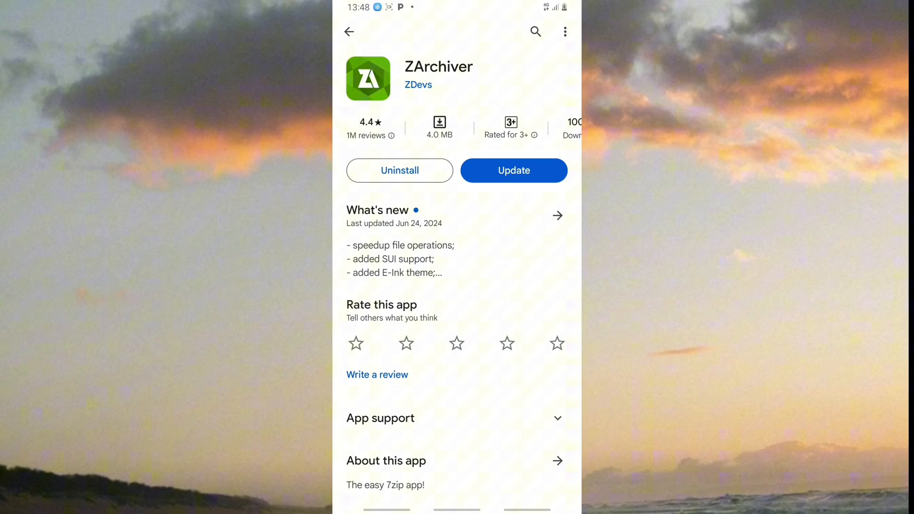
pyautogui.press('HOME')
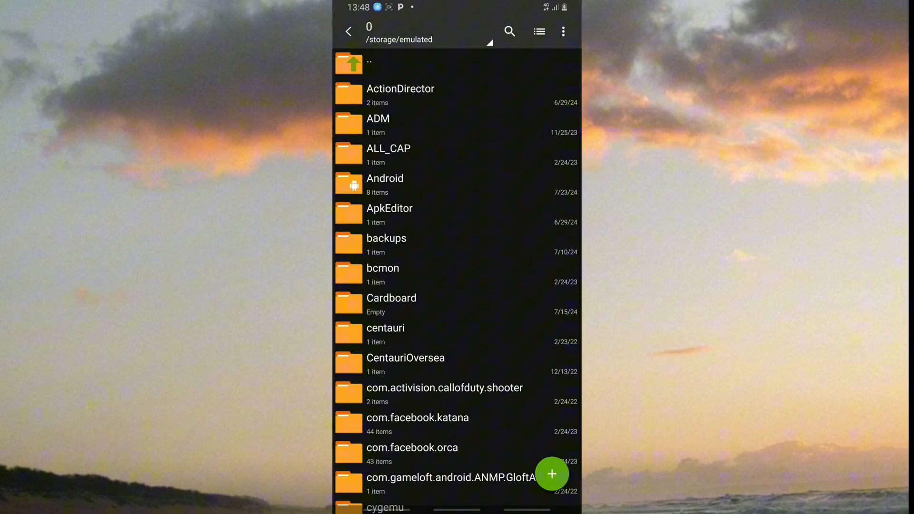
# Step: Enter the Download folder and scroll down to the APKAward gtasa .zip archive
pyautogui.scroll(-3)
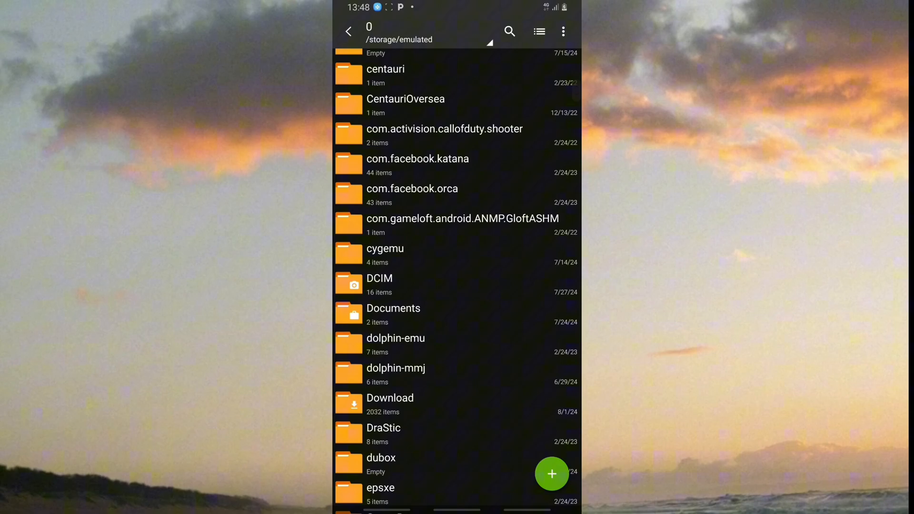
pyautogui.click(391, 404)
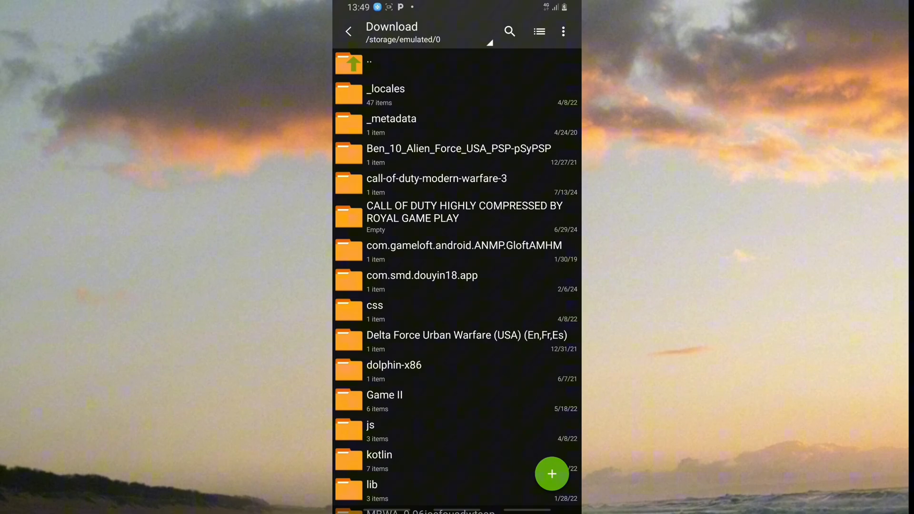
pyautogui.scroll(-3)
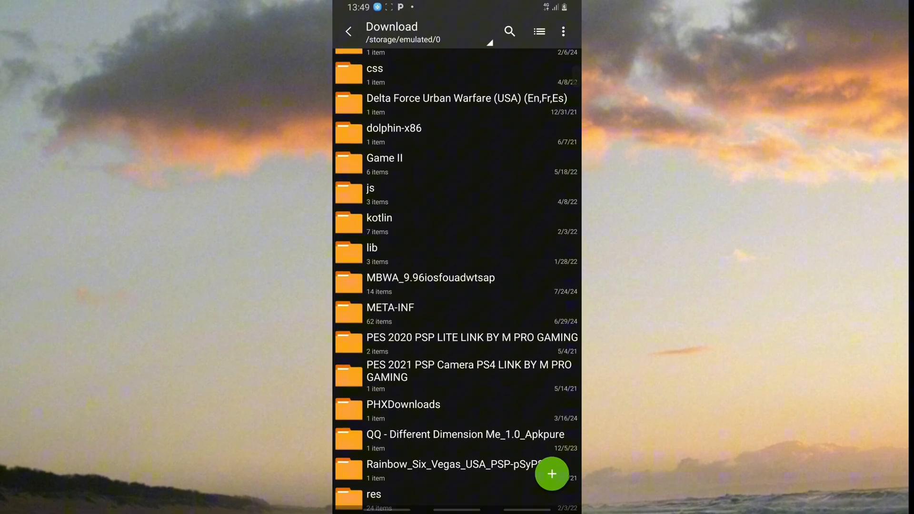
pyautogui.scroll(-3)
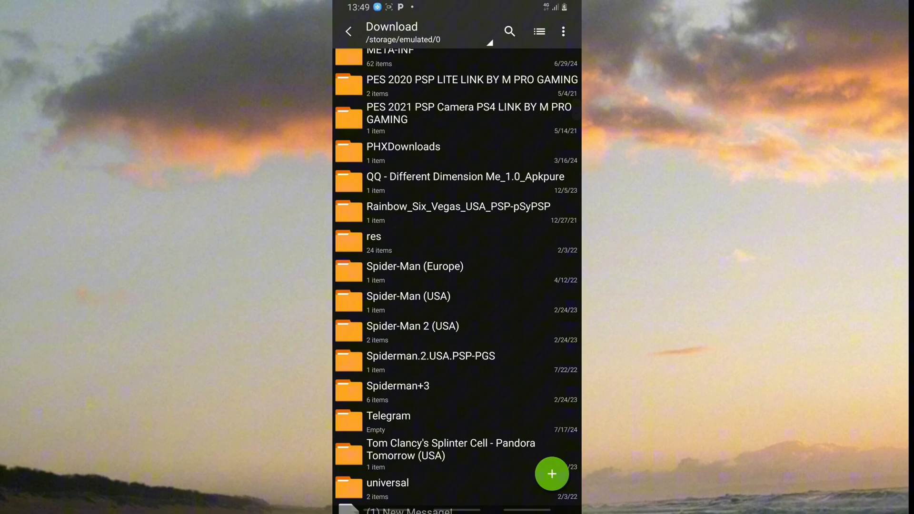
pyautogui.scroll(-3)
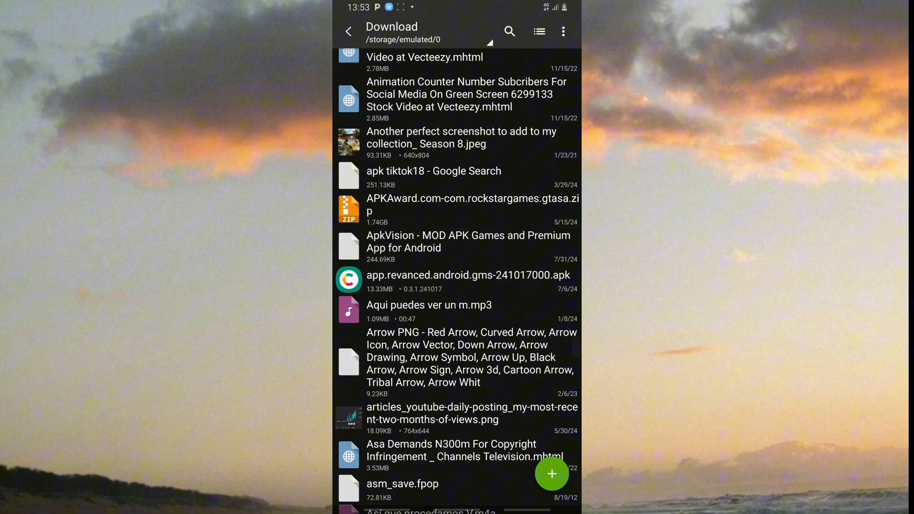
# Step: Browse the gtasa zip and copy its main and patch .obb files
pyautogui.click(473, 209)
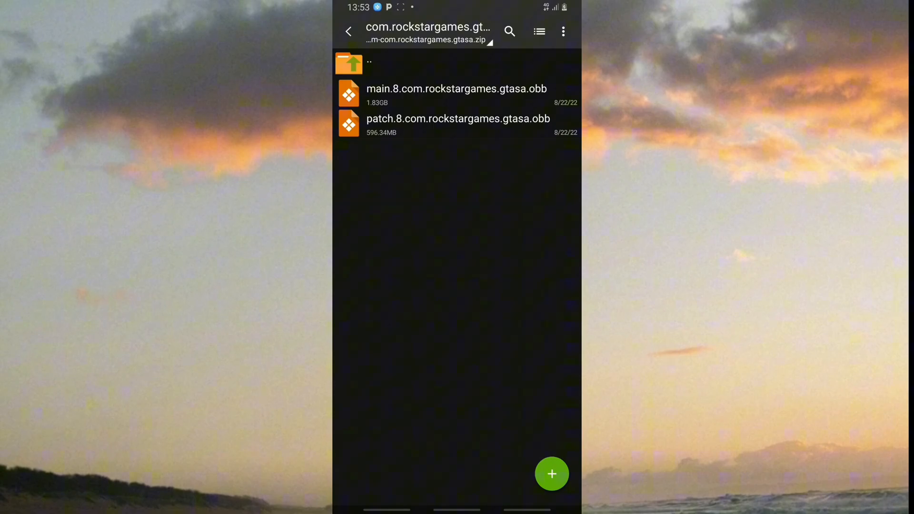
pyautogui.click(456, 93)
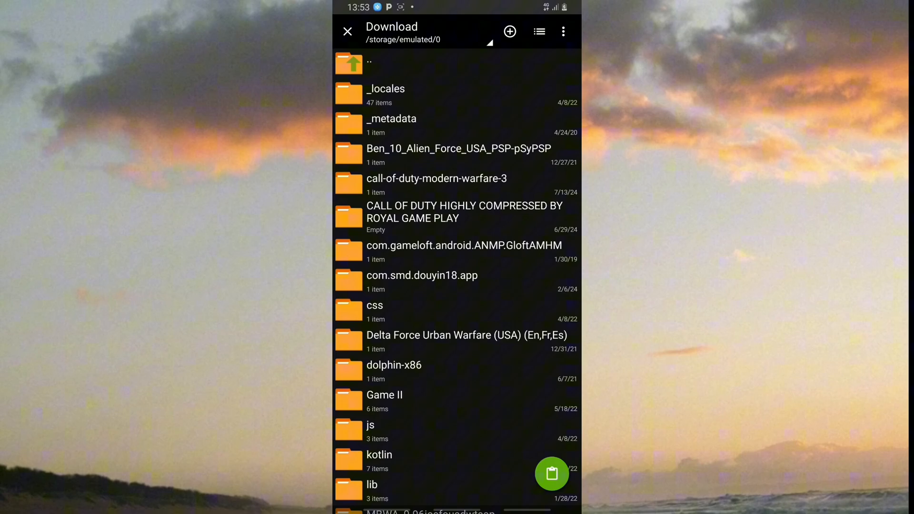
# Step: Extract the OBB files into Android/obb/com.rockstargames.gtasa in the background, then return Home
pyautogui.click(348, 63)
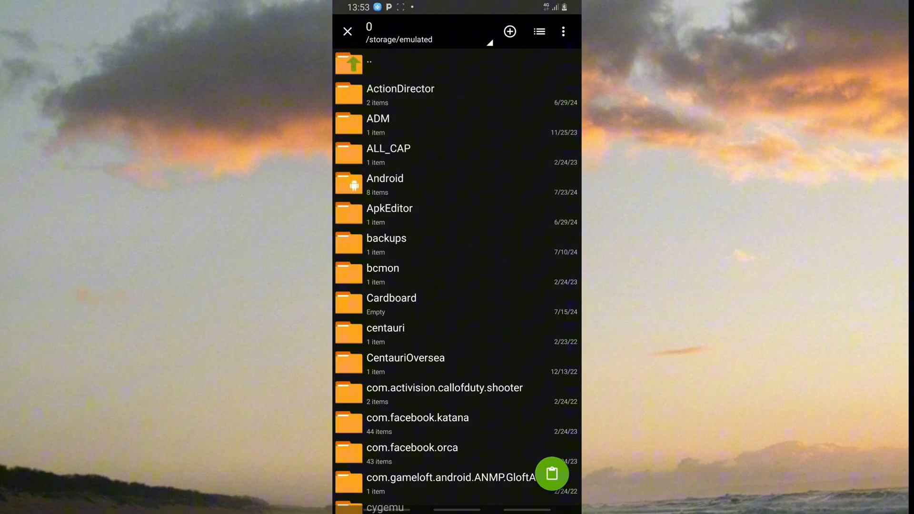
pyautogui.click(385, 179)
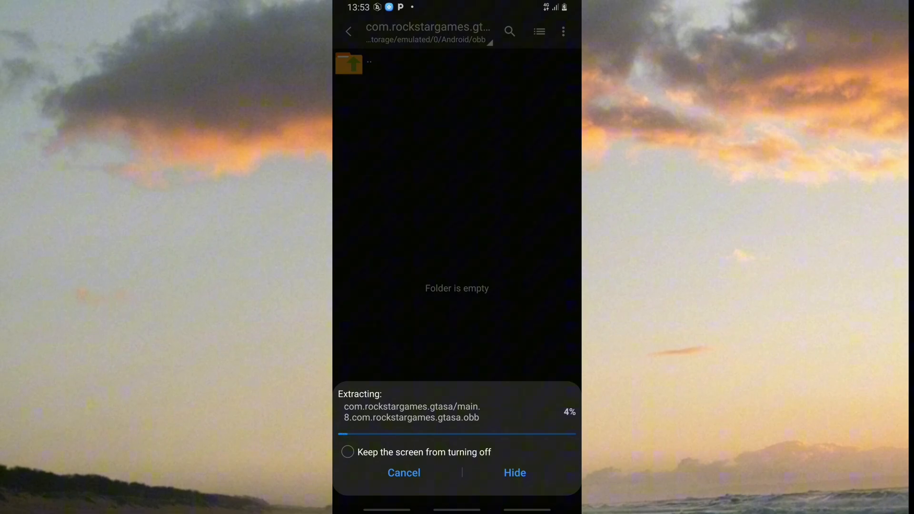
pyautogui.click(350, 452)
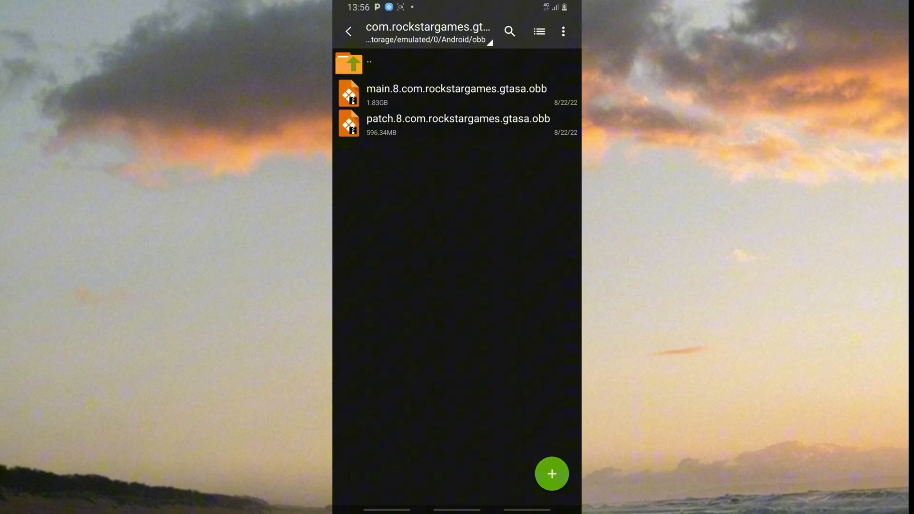
pyautogui.press('HOME')
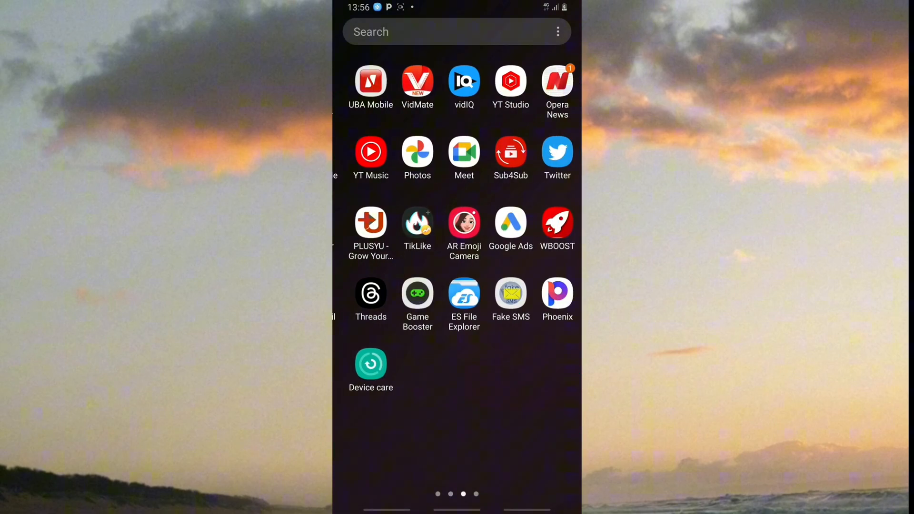
# Step: Swipe through the app pages and launch GTA: SA
pyautogui.hscroll(-3)
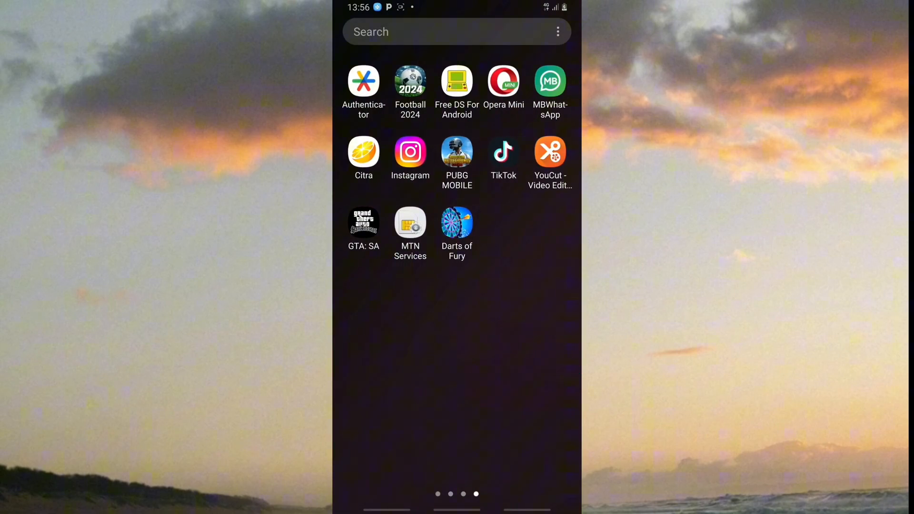
pyautogui.click(364, 221)
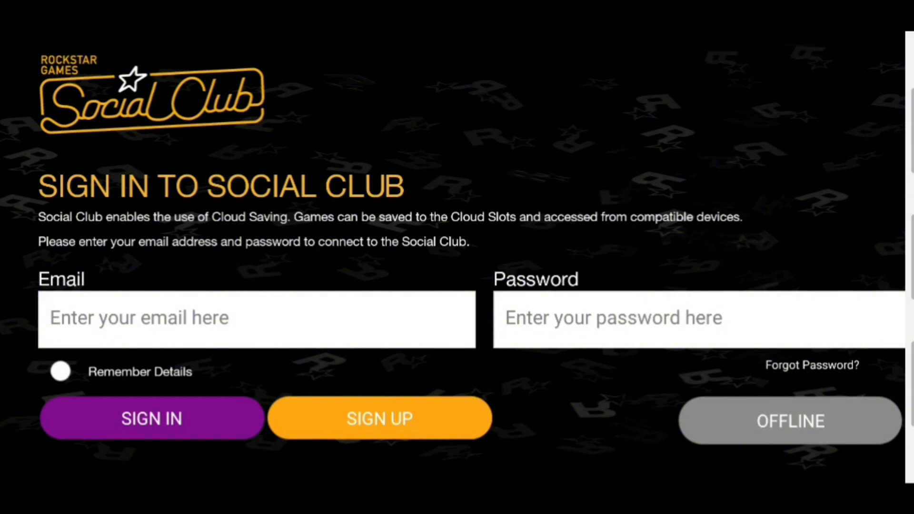
# Step: Choose OFFLINE on the Social Club screen and Start Game from the title menu
pyautogui.click(790, 421)
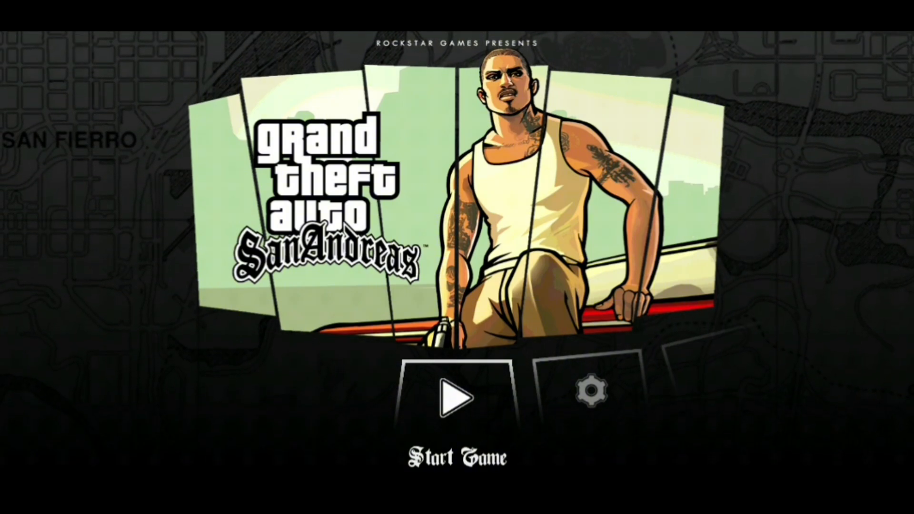
pyautogui.click(457, 400)
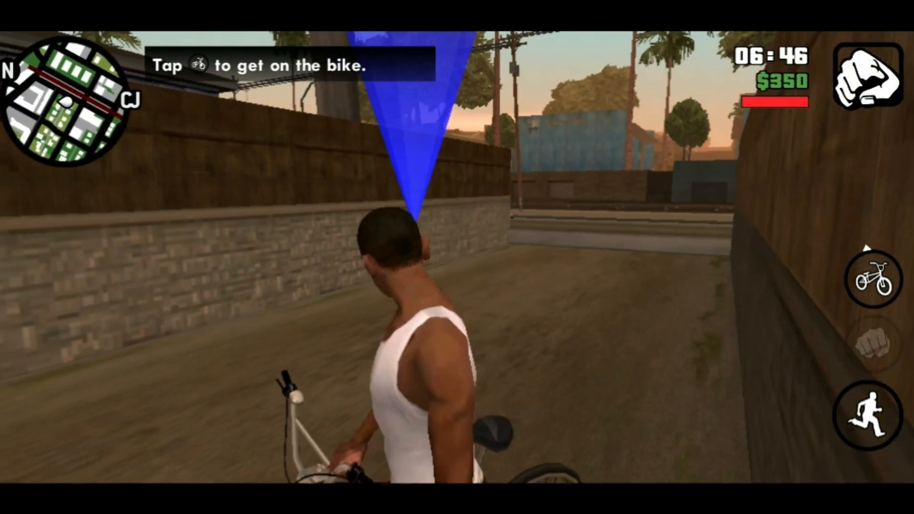
# Step: Get CJ onto the bike, then run him along the street toward the parked red car
pyautogui.click(873, 284)
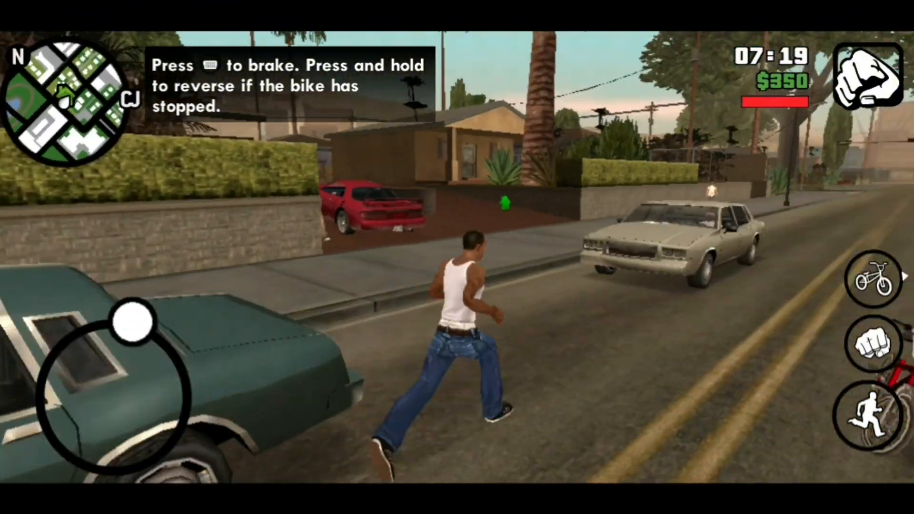
pyautogui.moveTo(135, 326); pyautogui.dragTo(193, 391)
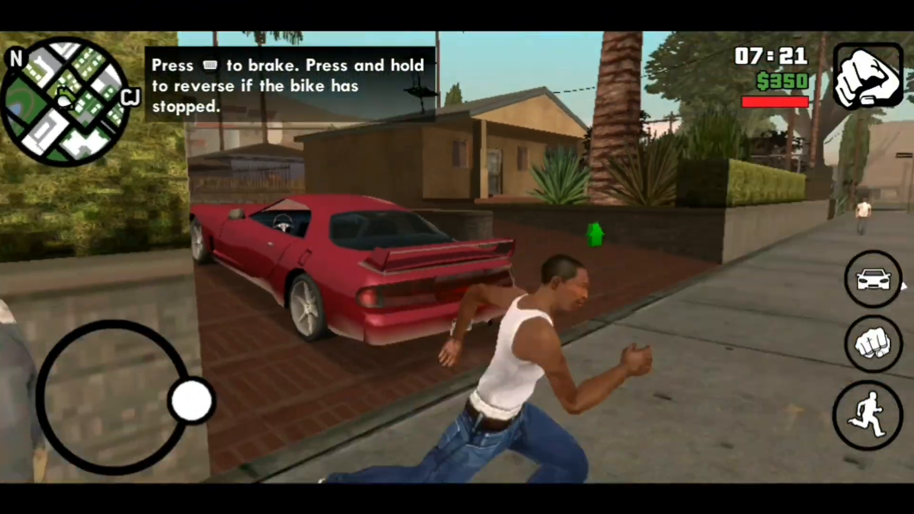